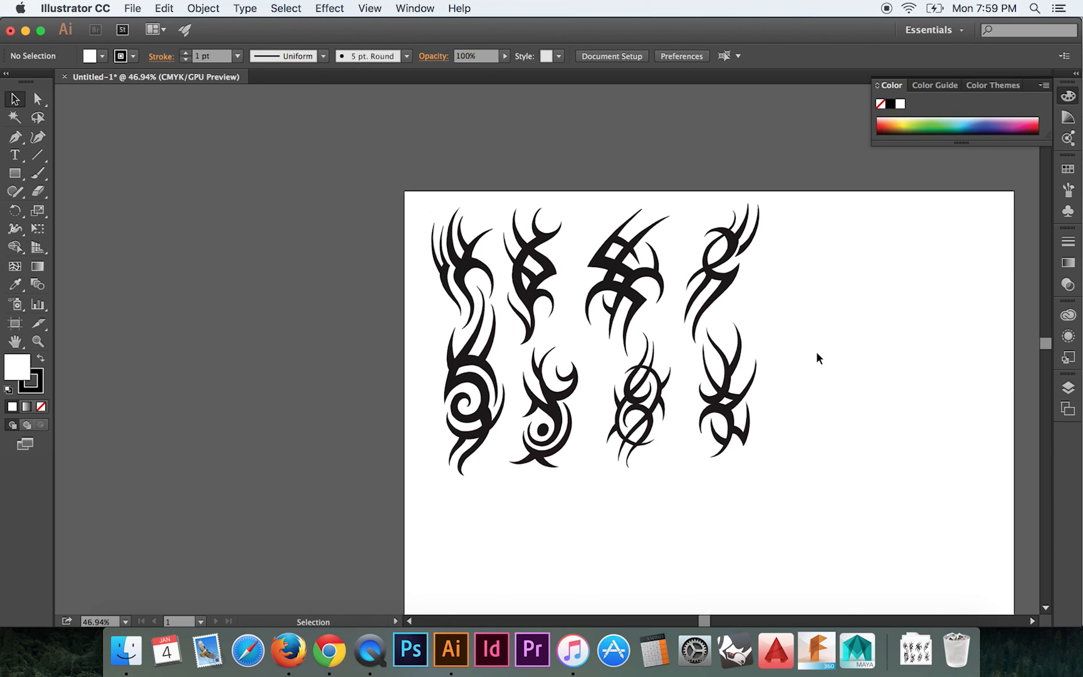
mouse_move(829, 388)
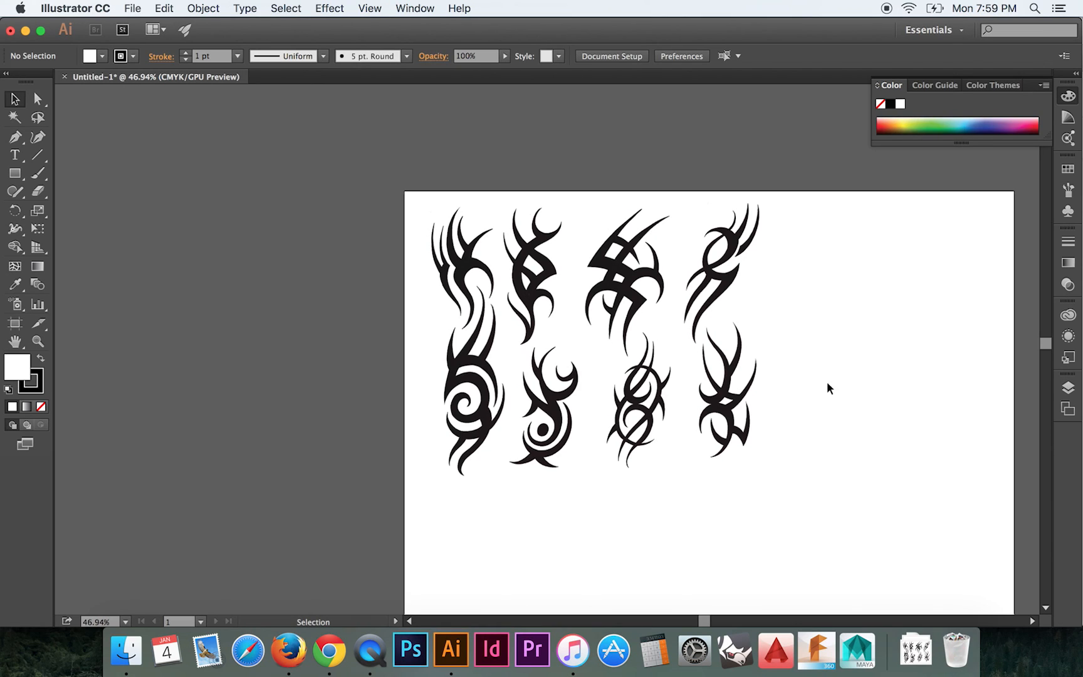
mouse_move(828, 372)
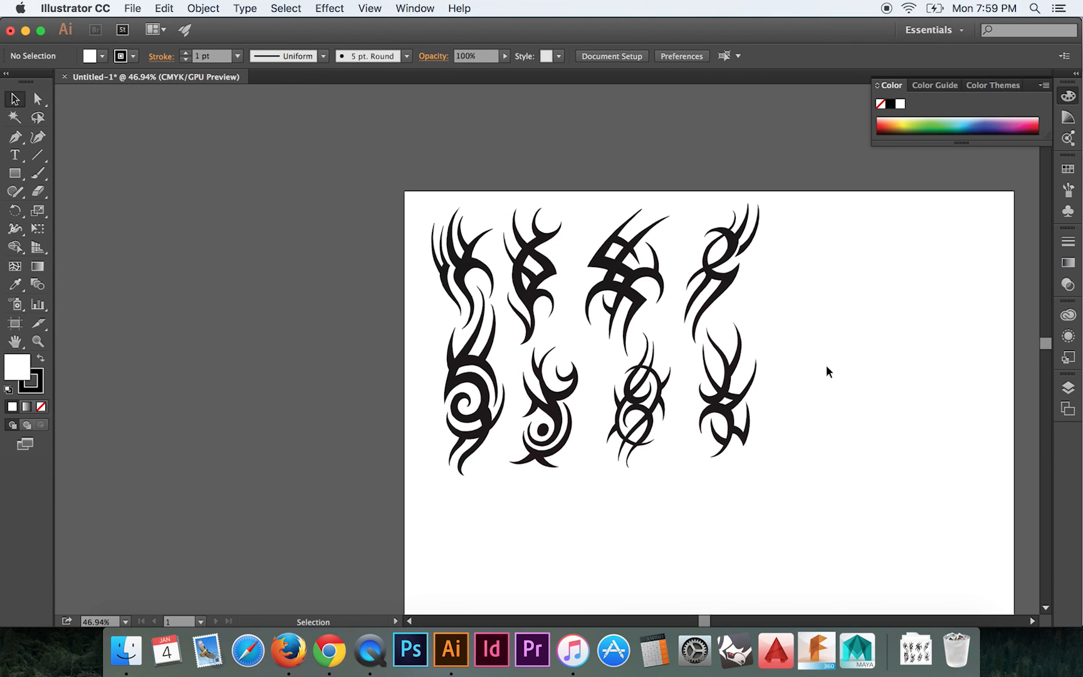
mouse_move(842, 372)
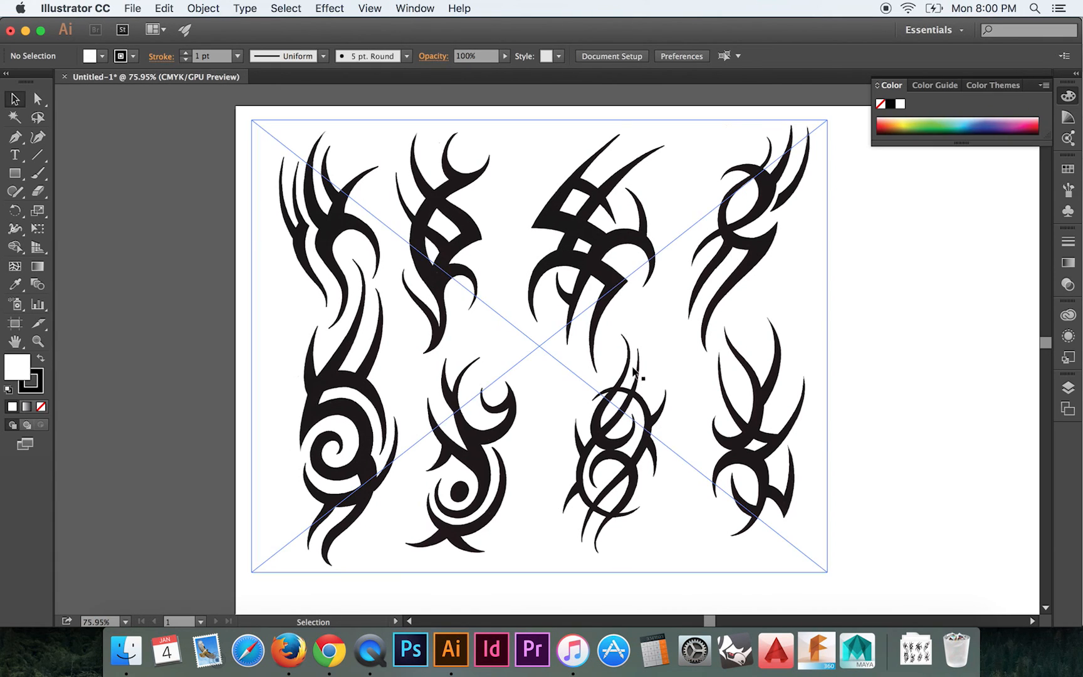
mouse_move(562, 342)
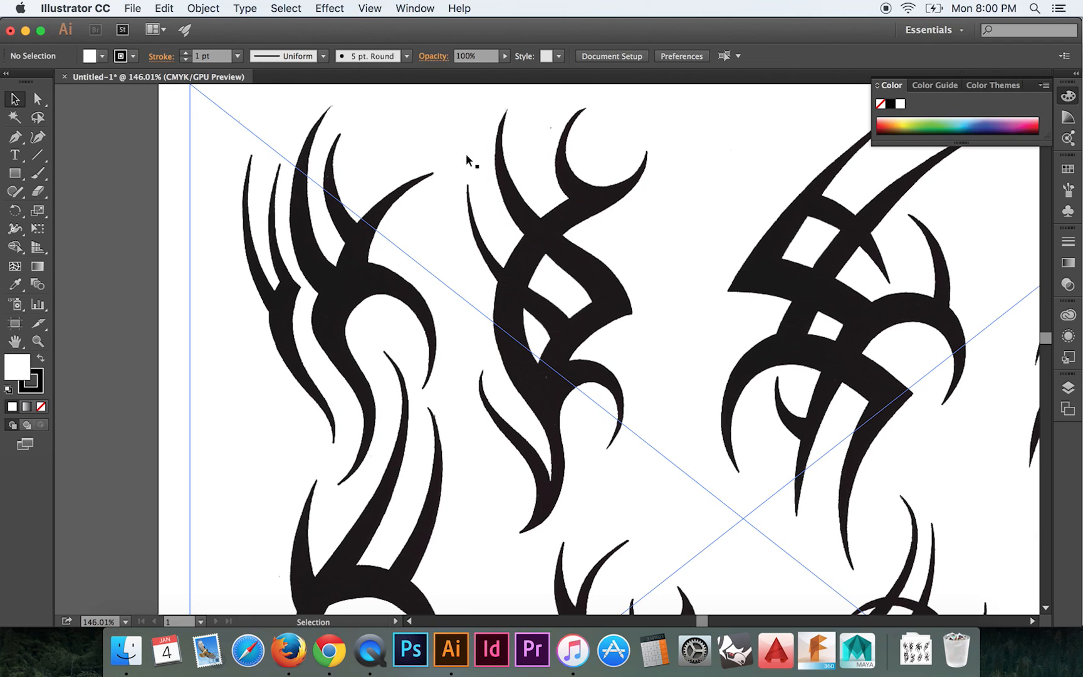
mouse_move(425, 228)
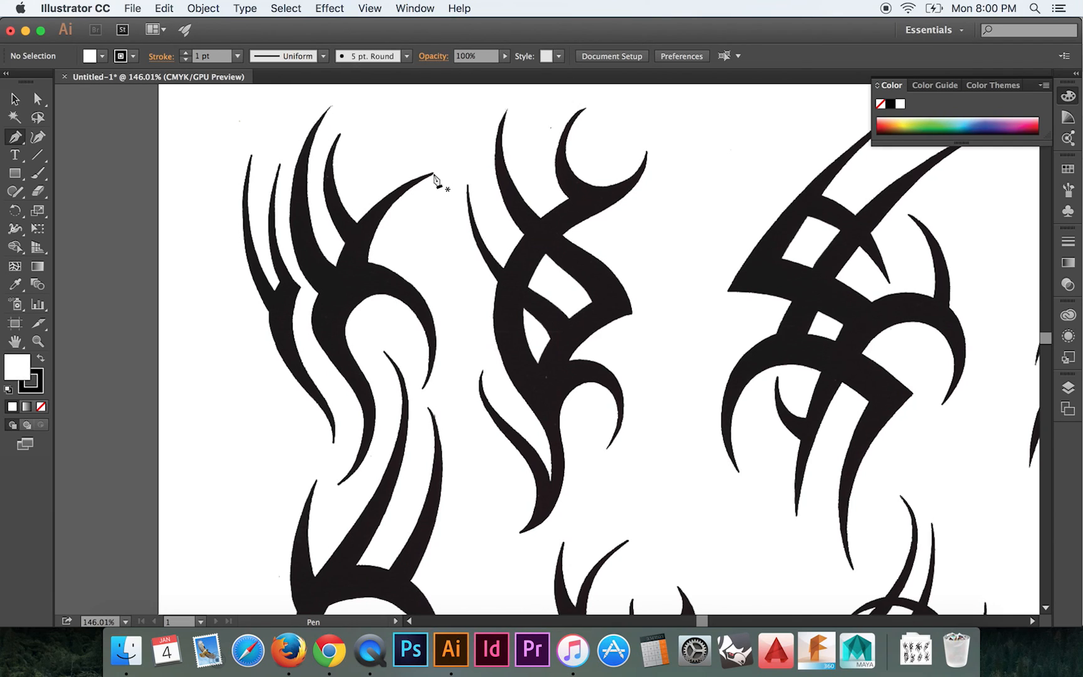
mouse_move(397, 183)
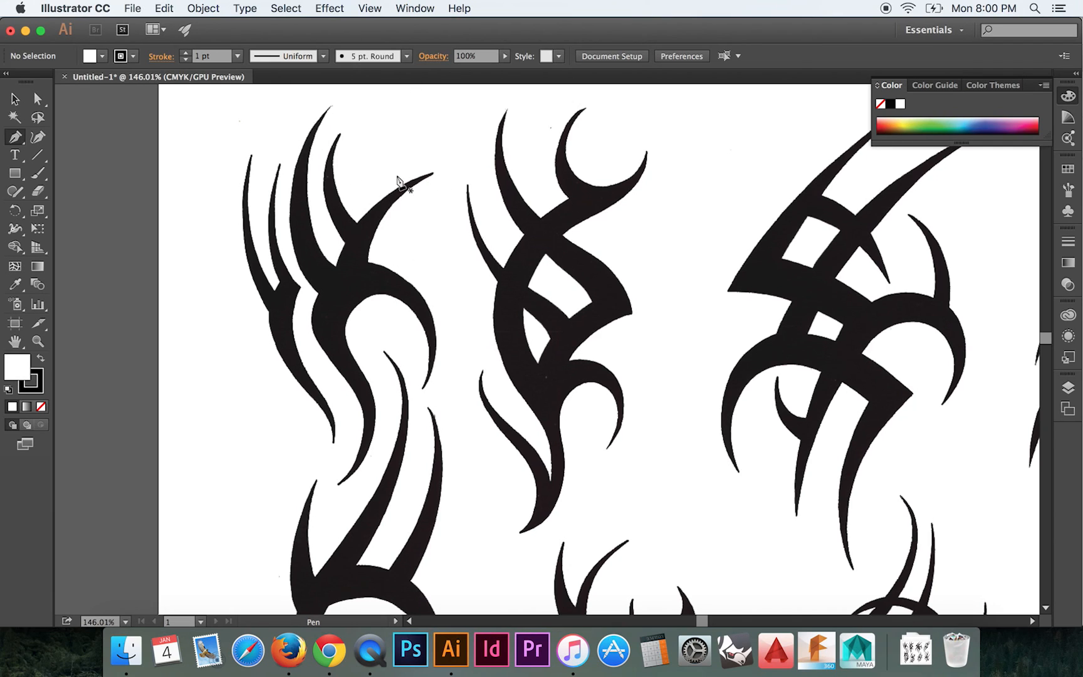
- Place a Pen point at the spike's tip and curve the path down the inner edge
click(433, 176)
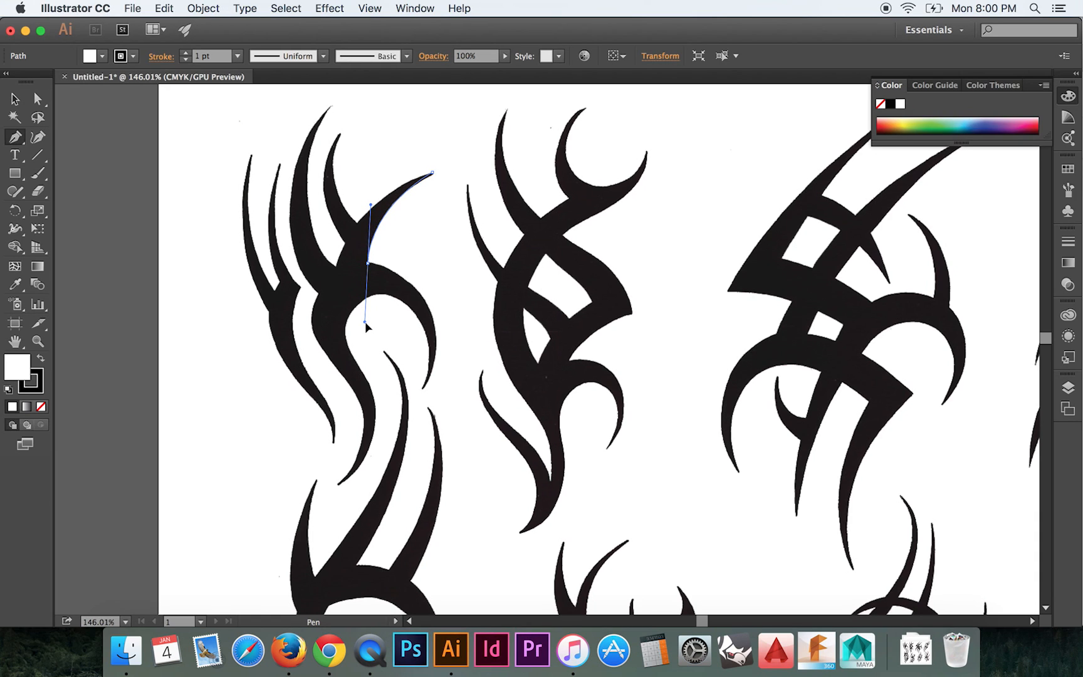
drag(432, 174, 431, 263)
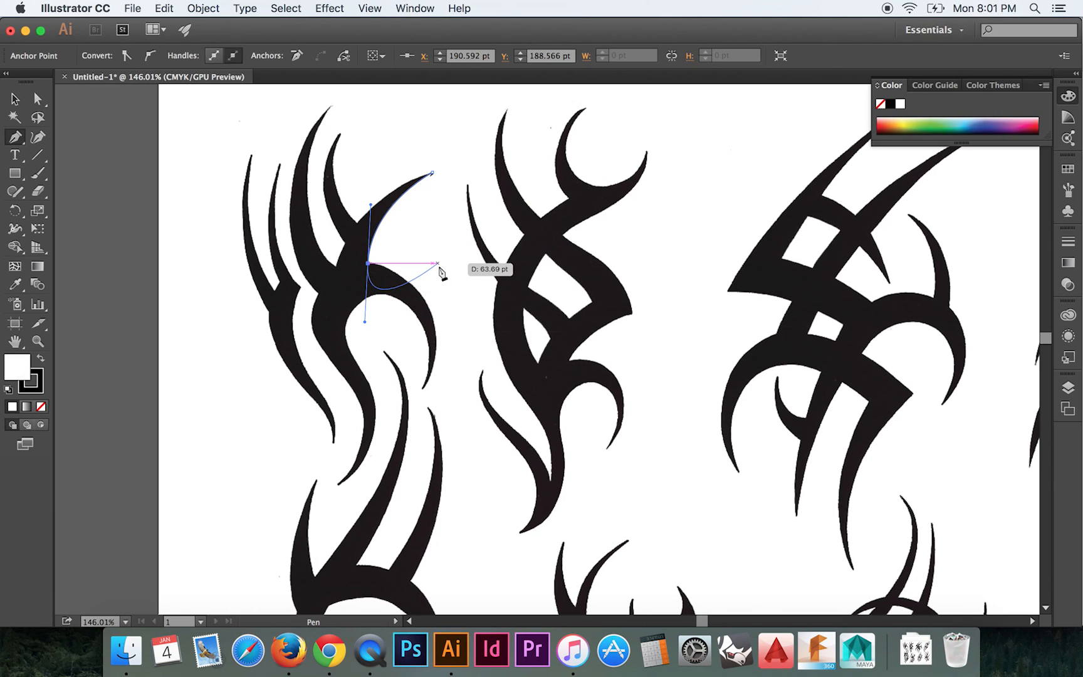
- Convert the newest anchor at the design's inner edge into a sharp corner
drag(436, 265, 366, 325)
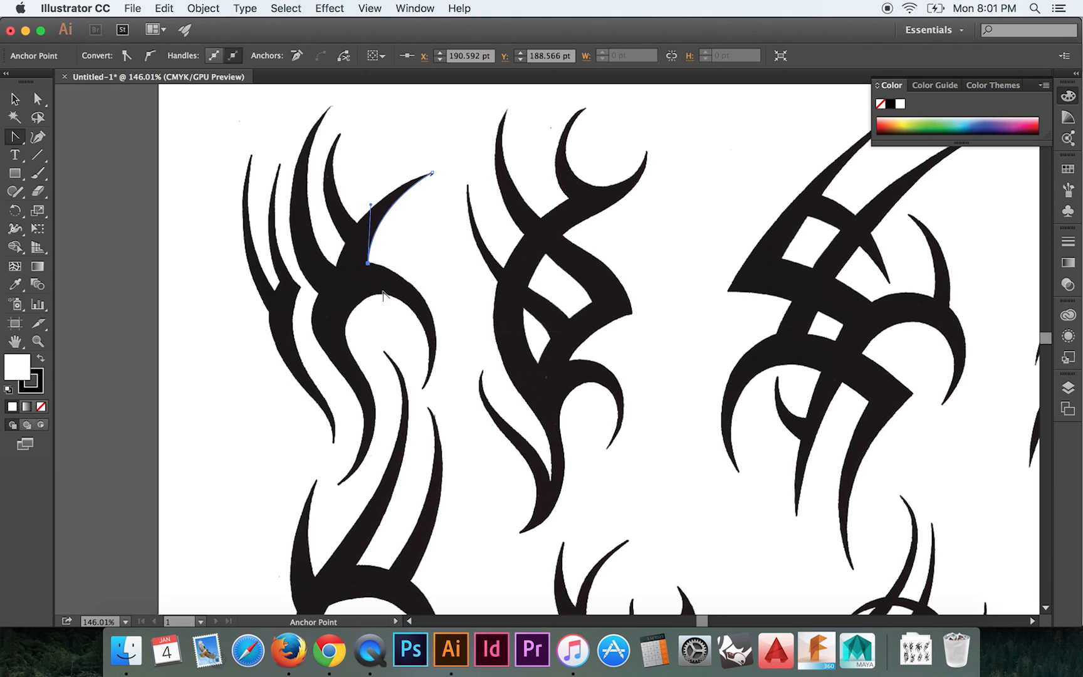
mouse_move(366, 228)
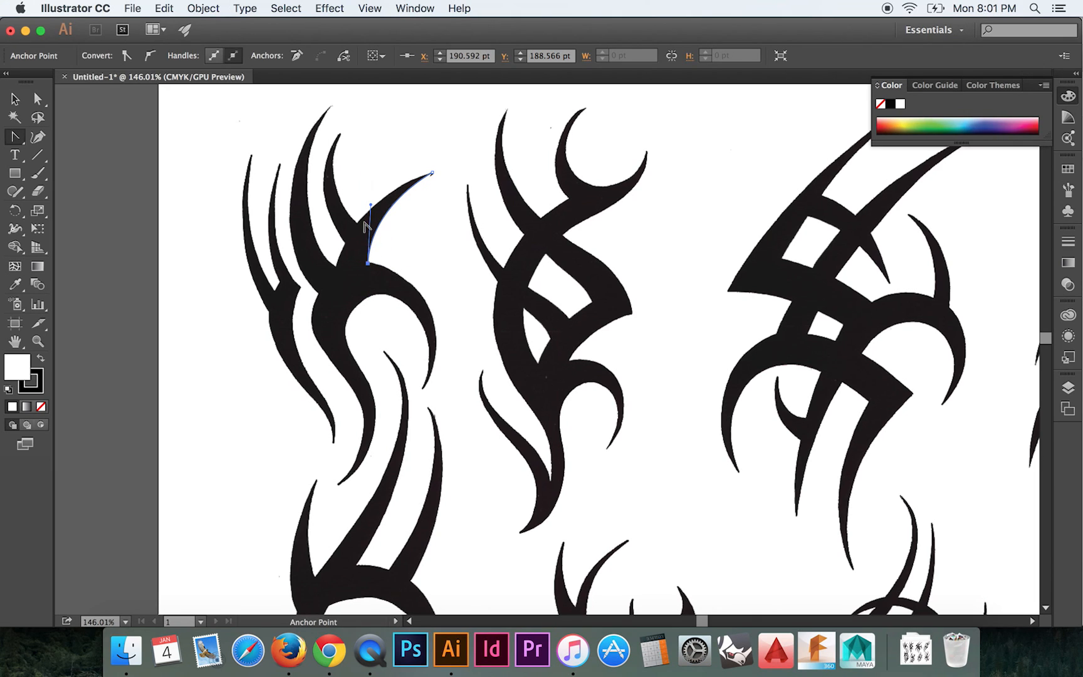
mouse_move(380, 298)
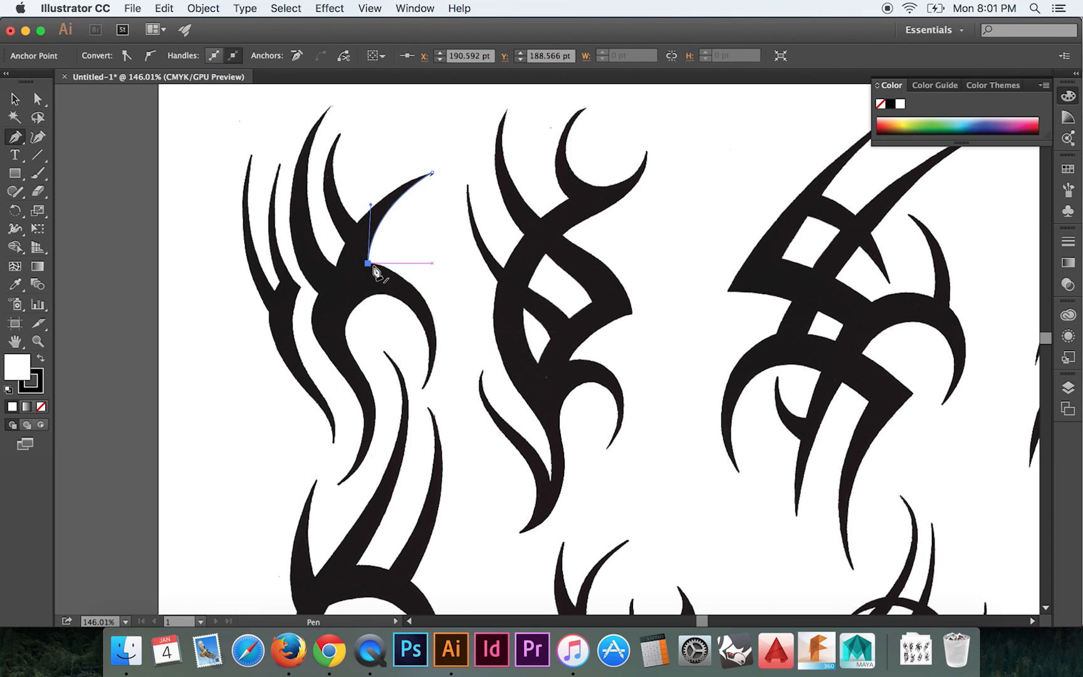
mouse_move(368, 263)
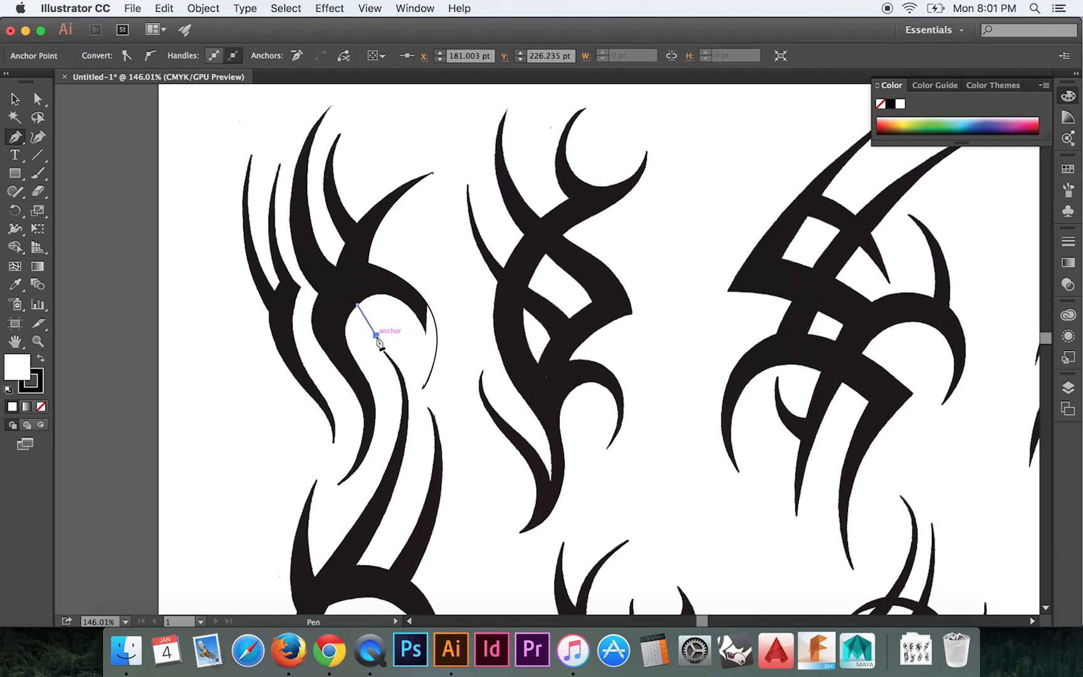
- Continue from the corner, bending the outline around the curl and back inward
click(13, 99)
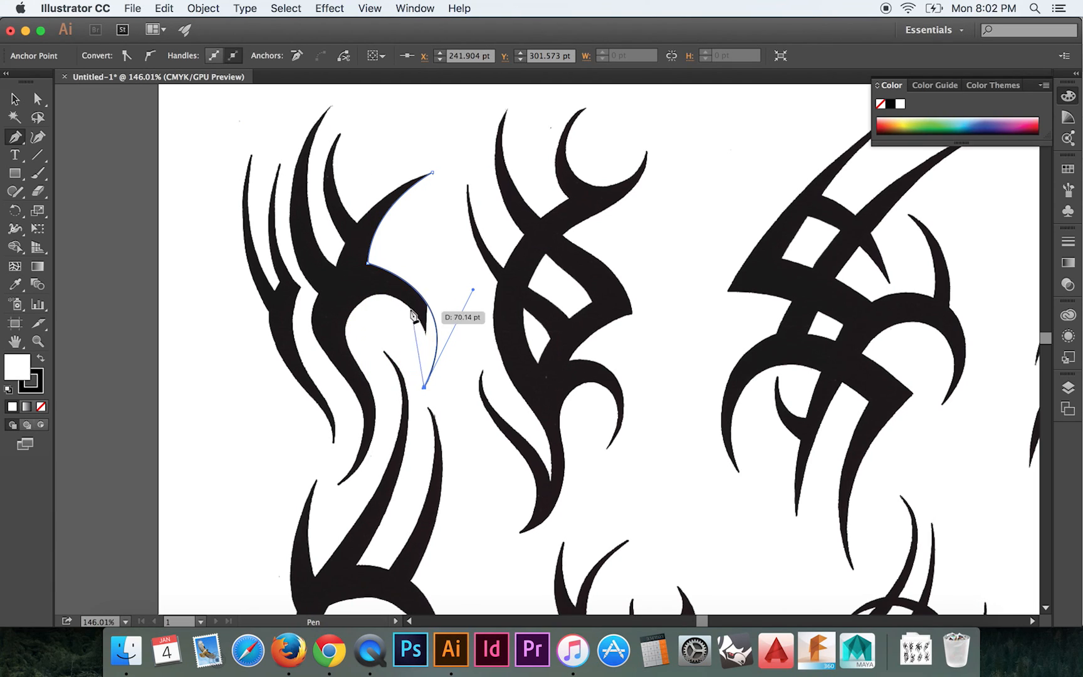
mouse_move(386, 305)
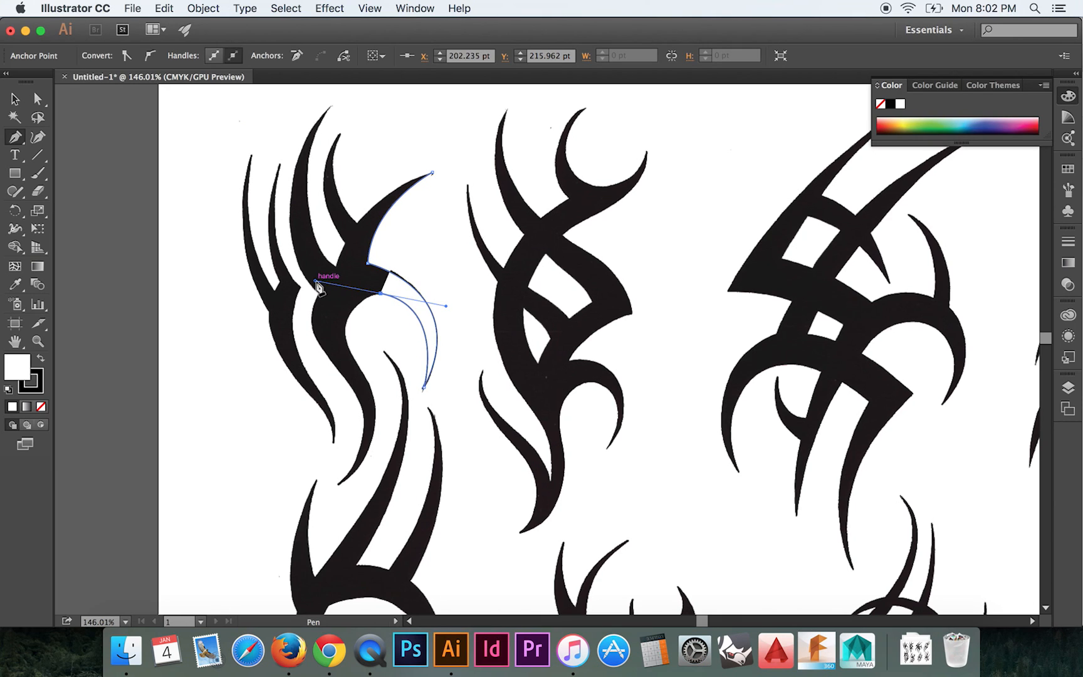
drag(321, 286, 368, 380)
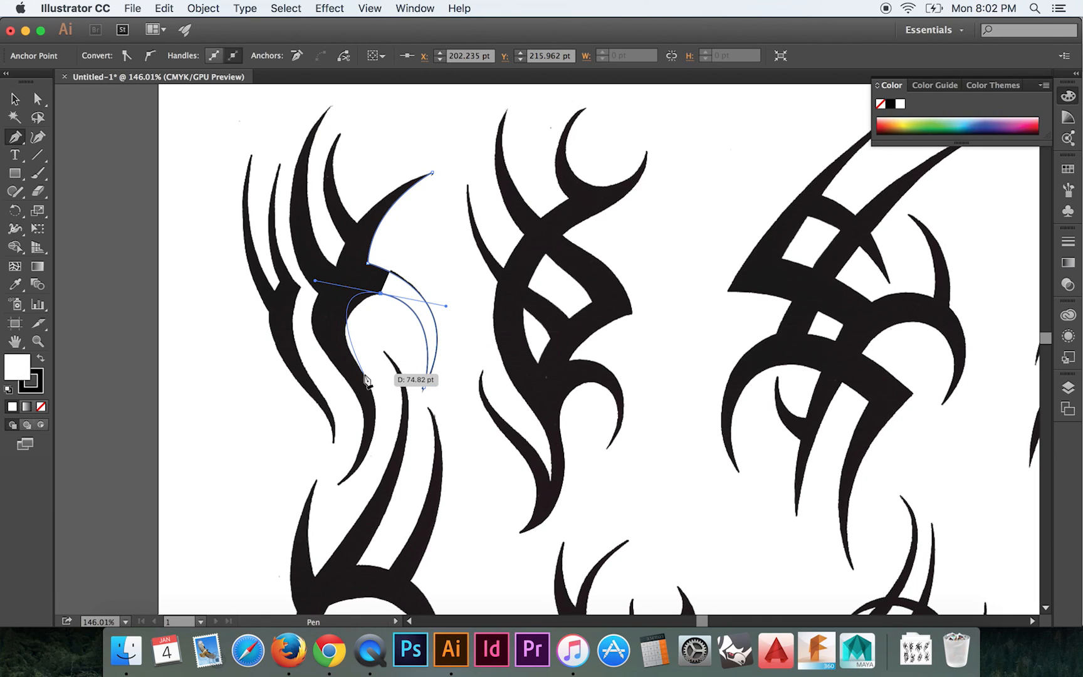
drag(369, 385, 363, 358)
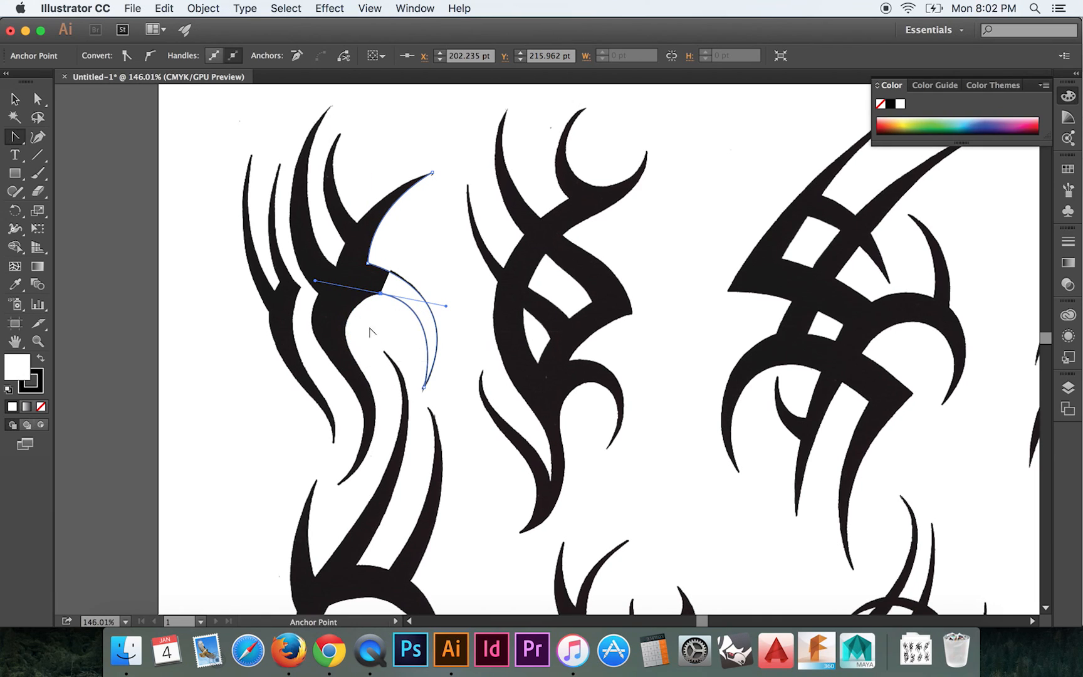
mouse_move(348, 293)
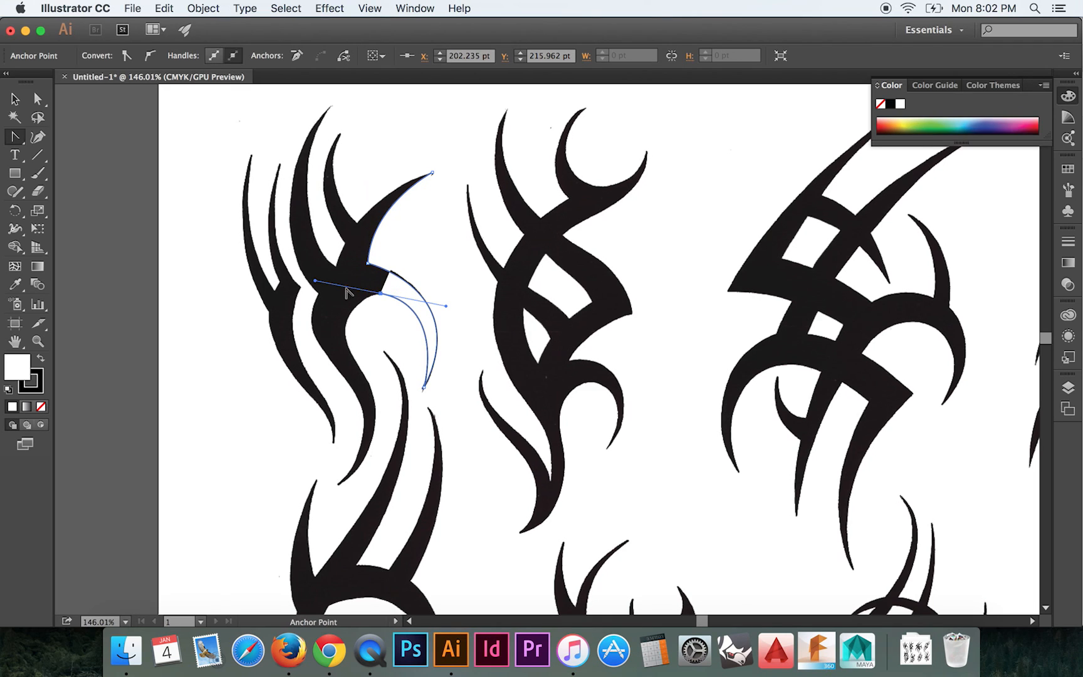
mouse_move(320, 286)
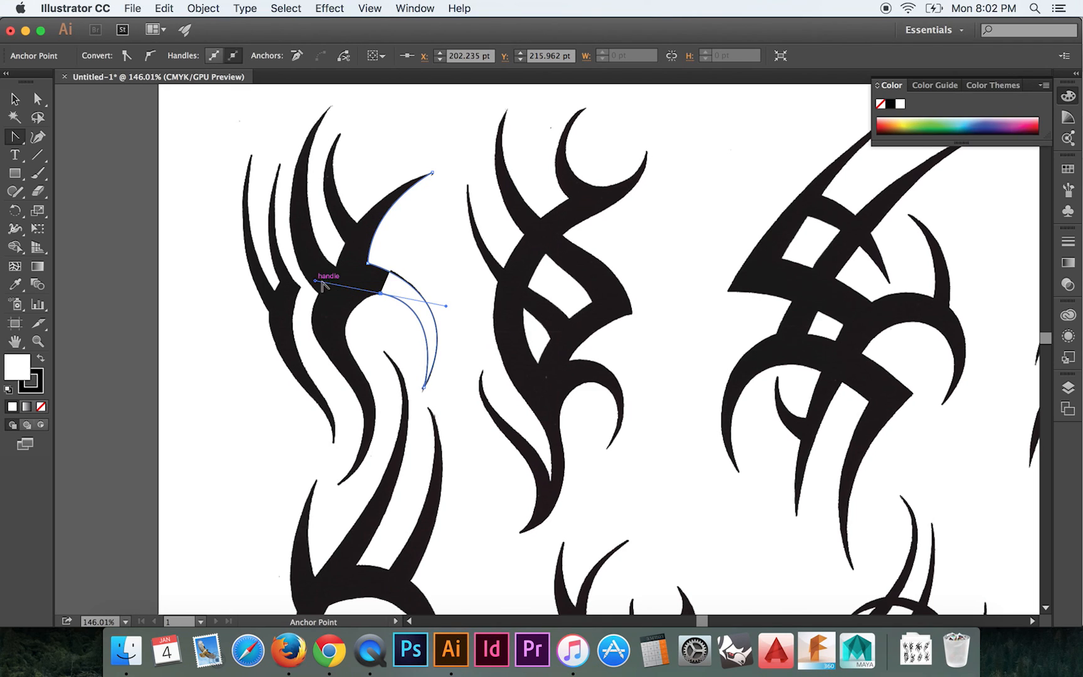
mouse_move(380, 296)
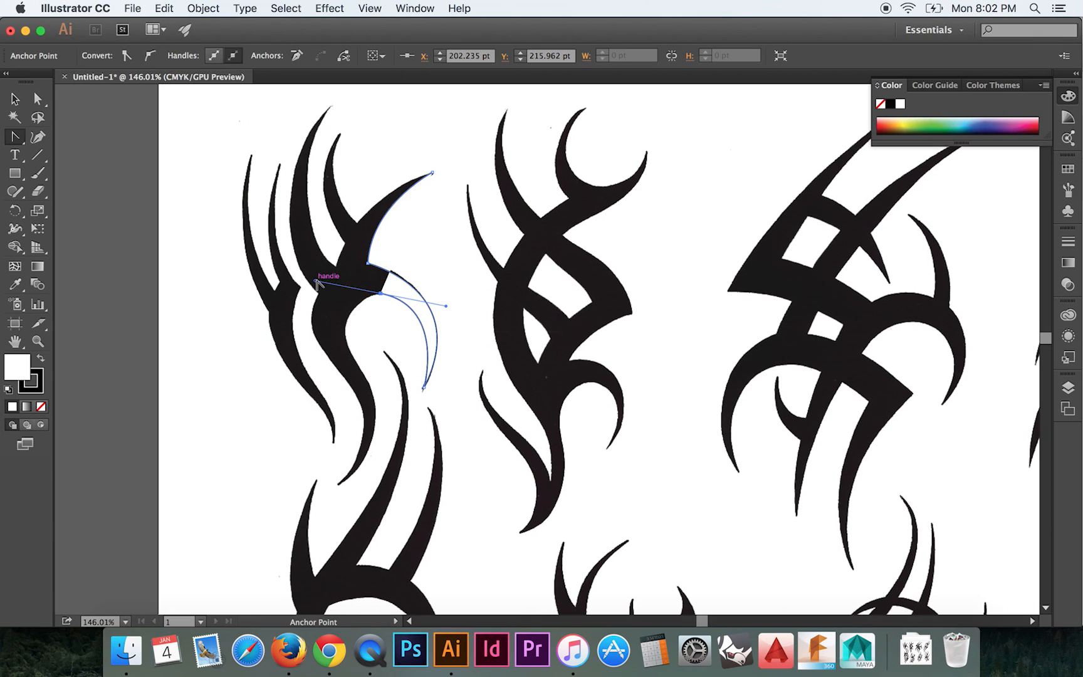
mouse_move(366, 314)
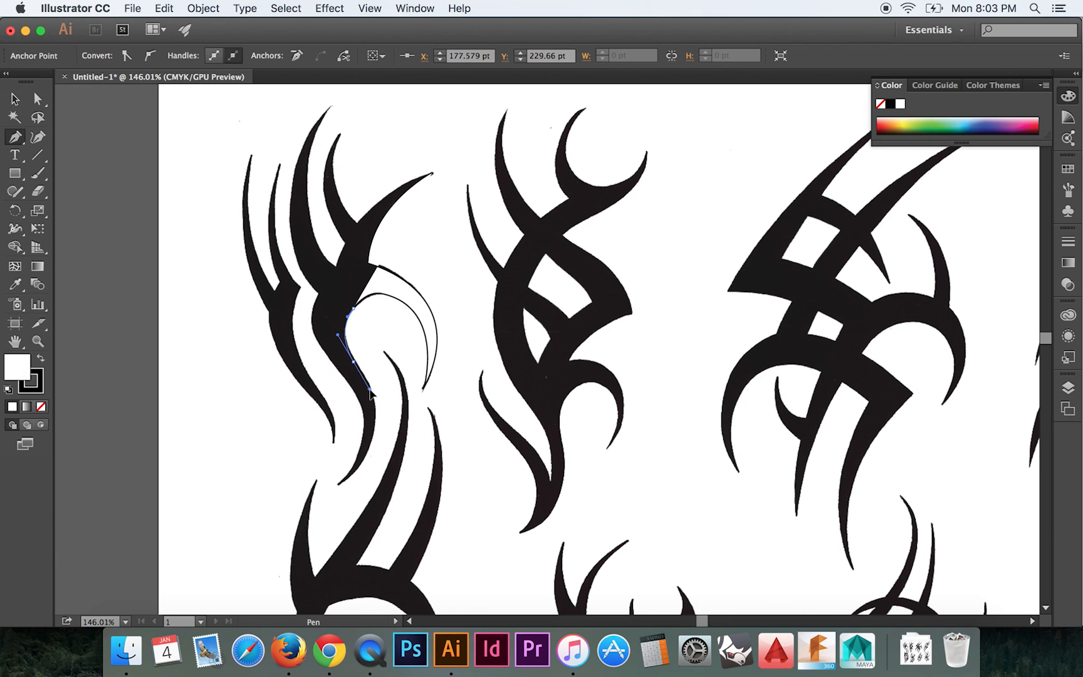
- Drag anchors down the lower stroke, around the bottom tip, and up the left edge
drag(369, 397, 374, 446)
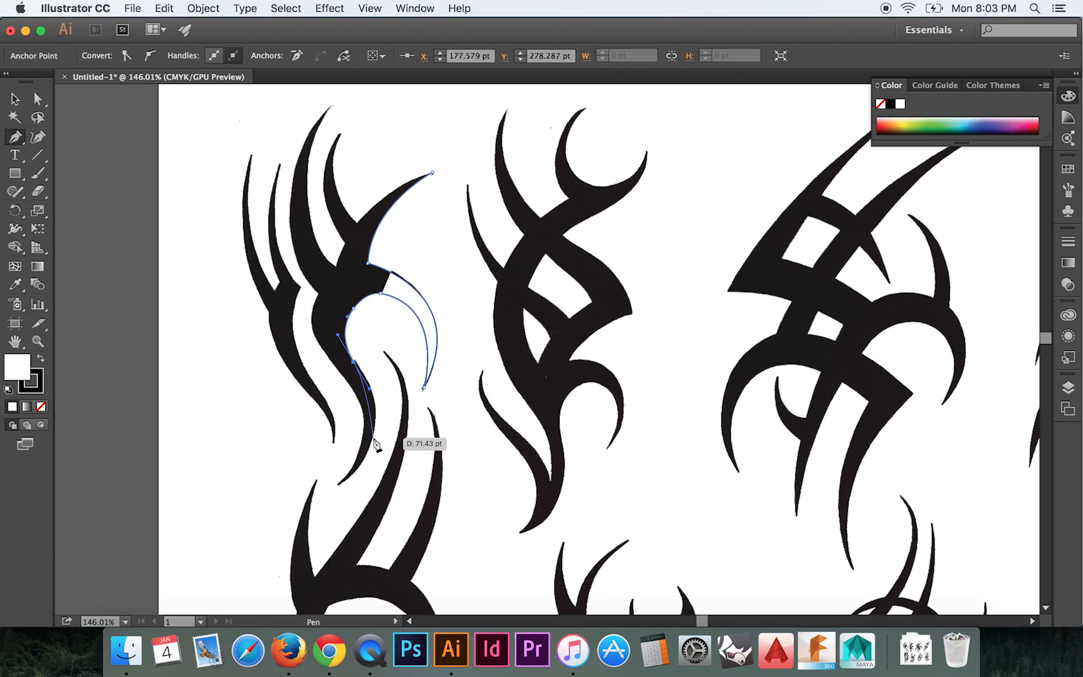
mouse_move(378, 427)
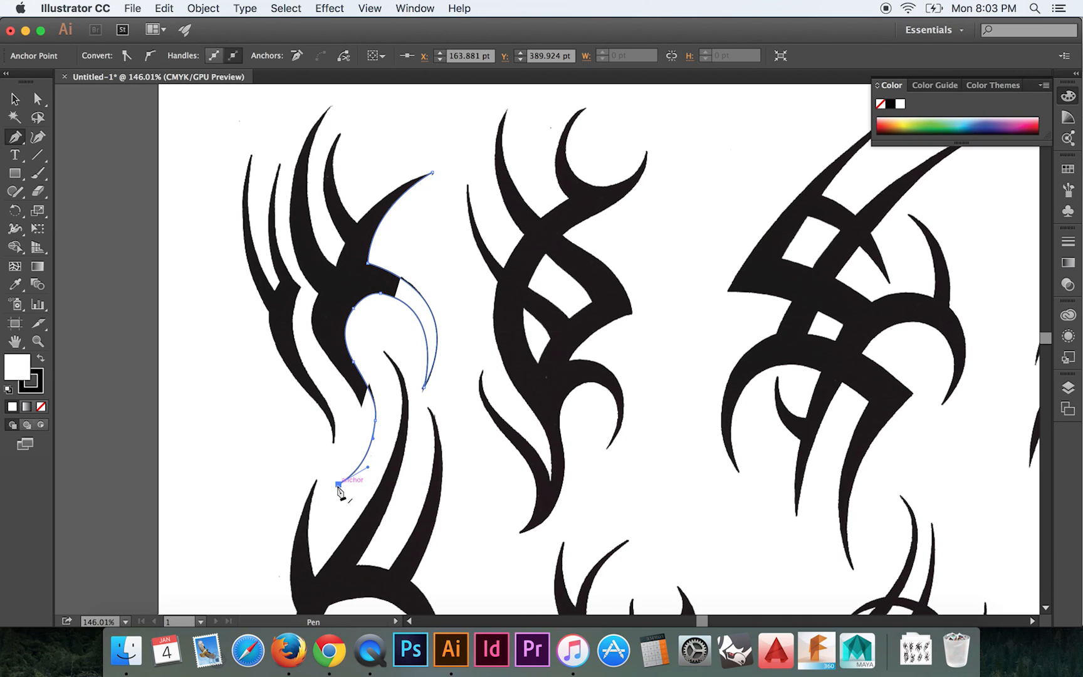
drag(339, 479, 359, 407)
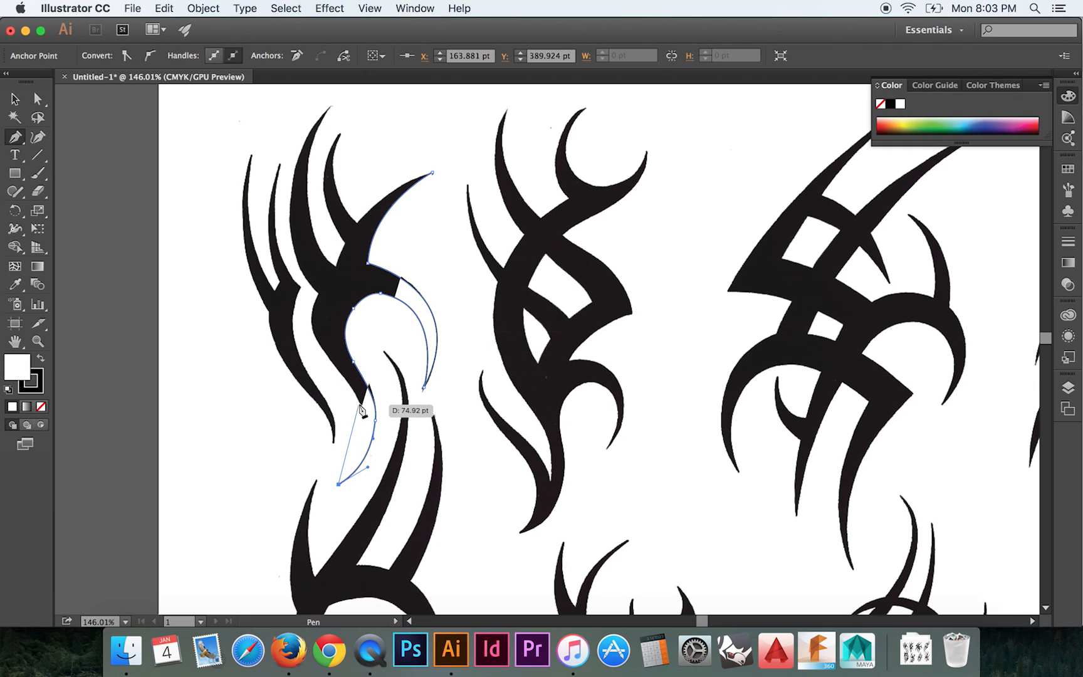
mouse_move(366, 442)
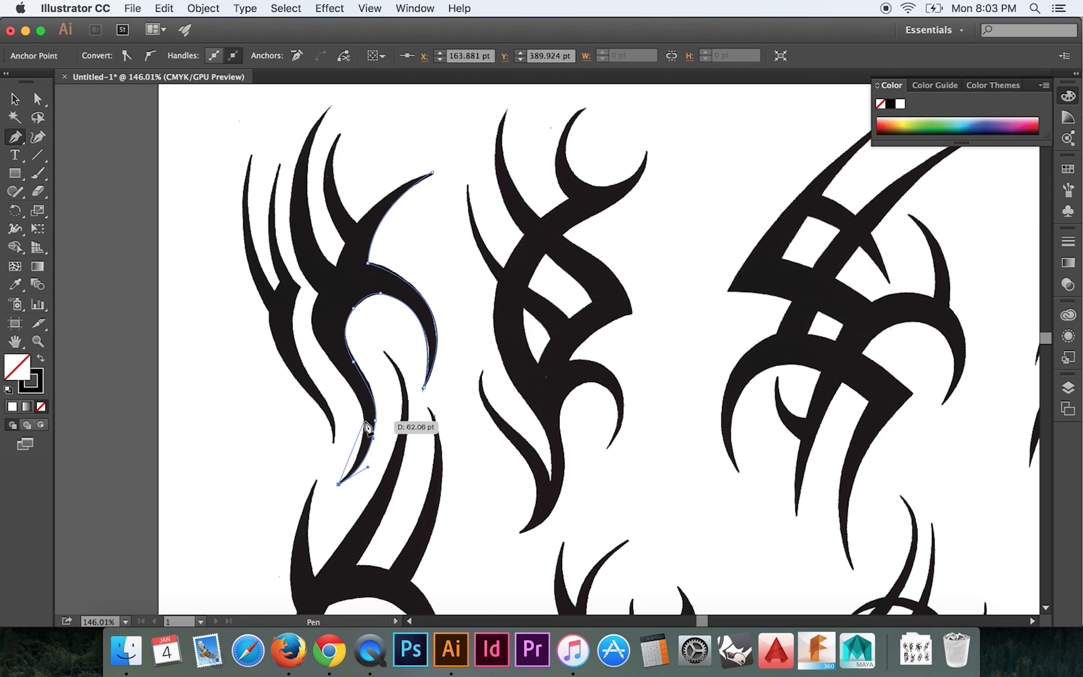
mouse_move(364, 408)
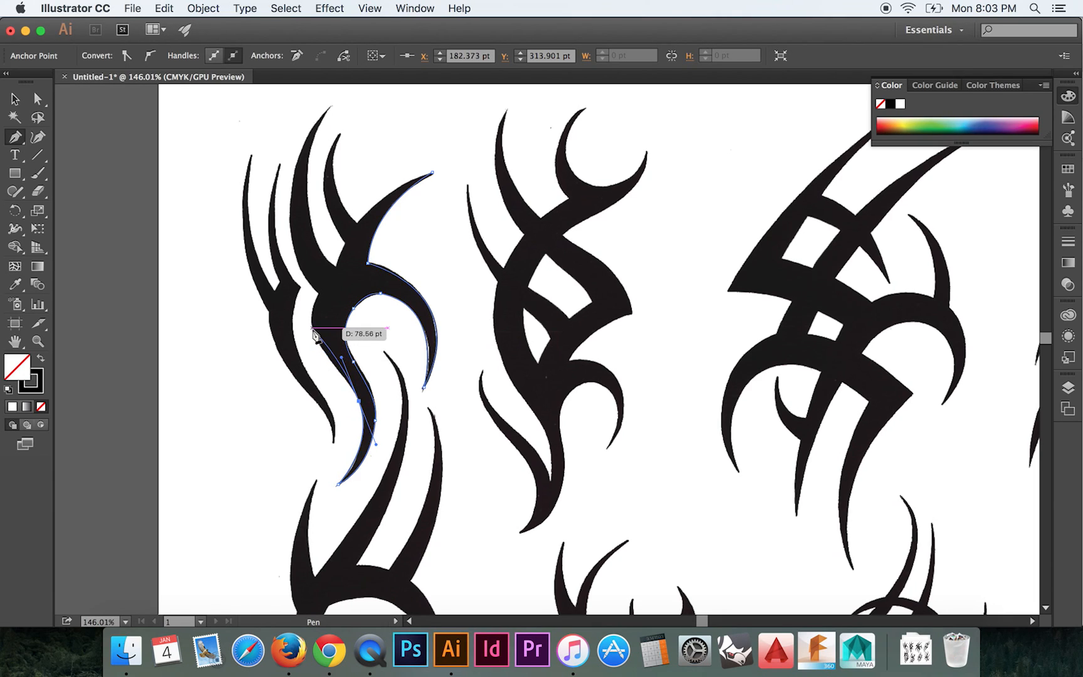
drag(314, 336, 310, 311)
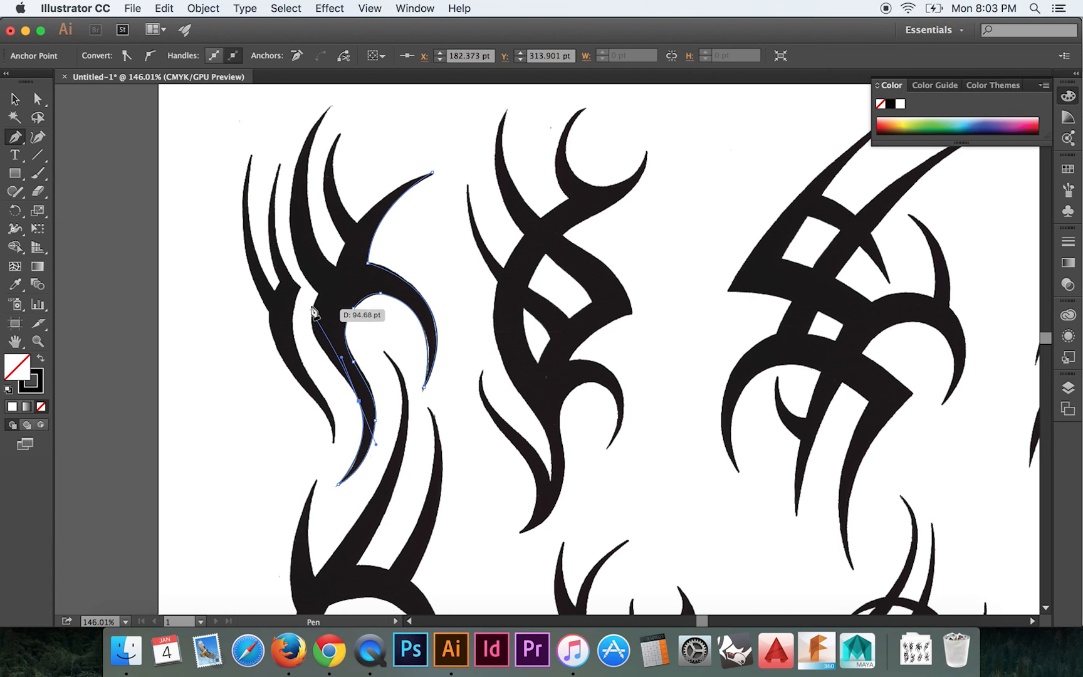
mouse_move(319, 300)
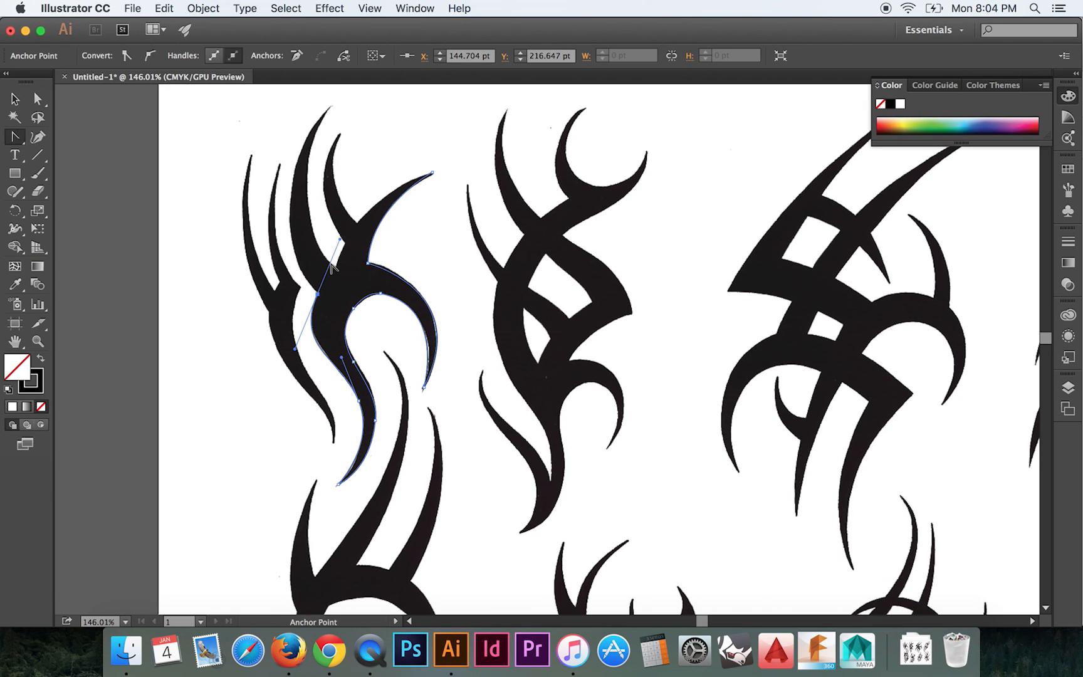
mouse_move(320, 298)
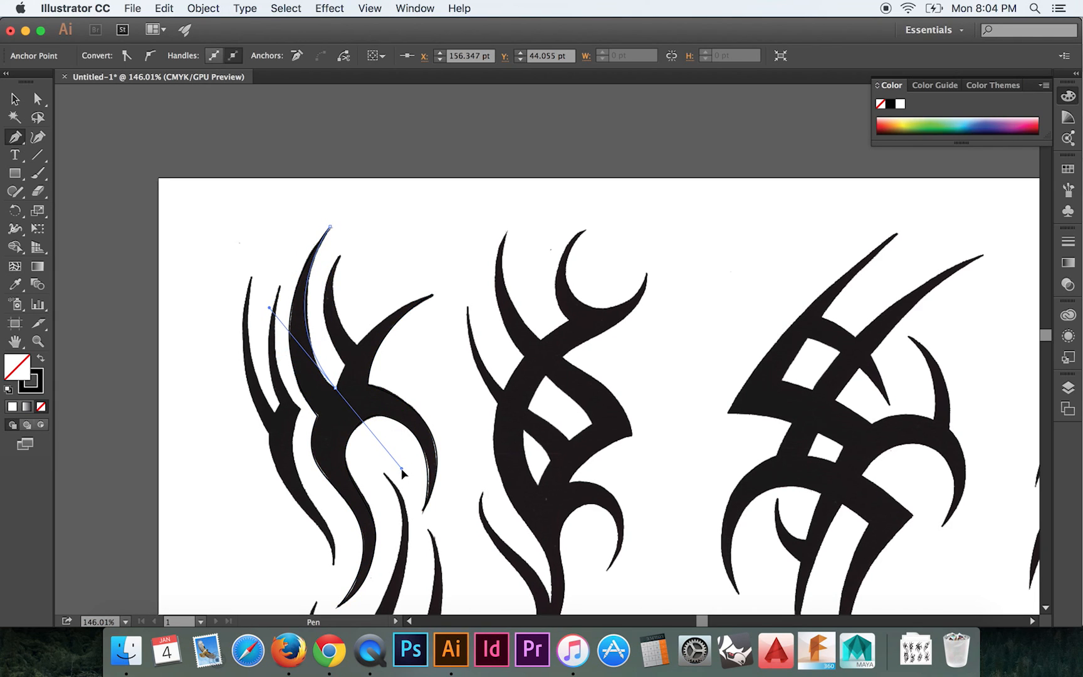
- Trace both edges of the tall left spike and curve between the two spikes
drag(404, 475, 404, 449)
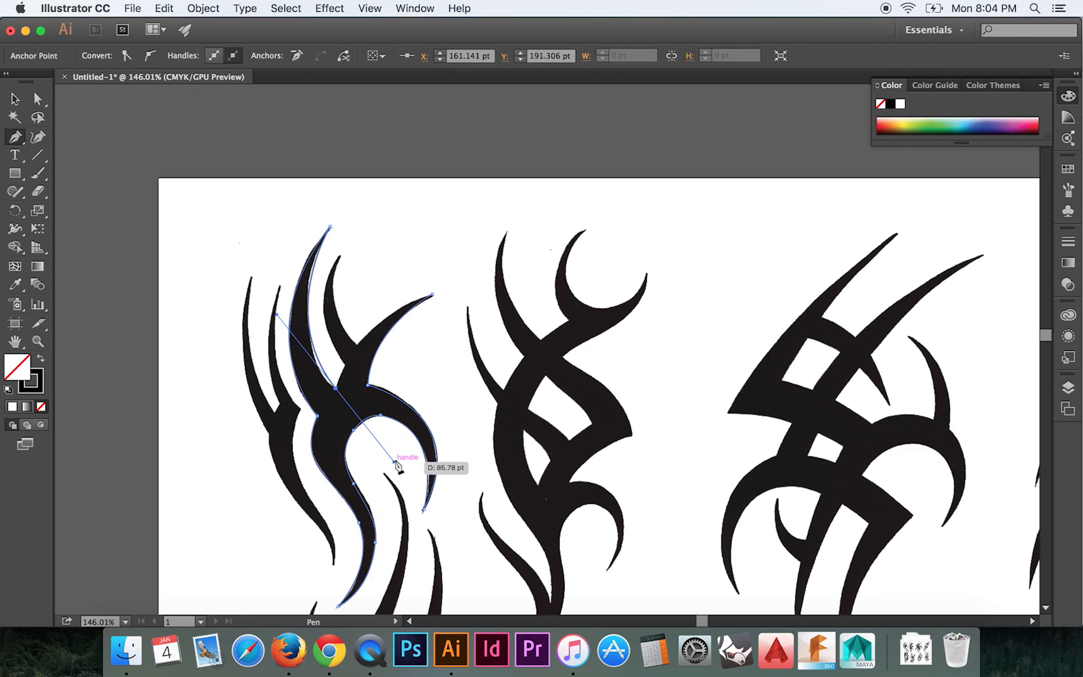
drag(397, 463, 314, 289)
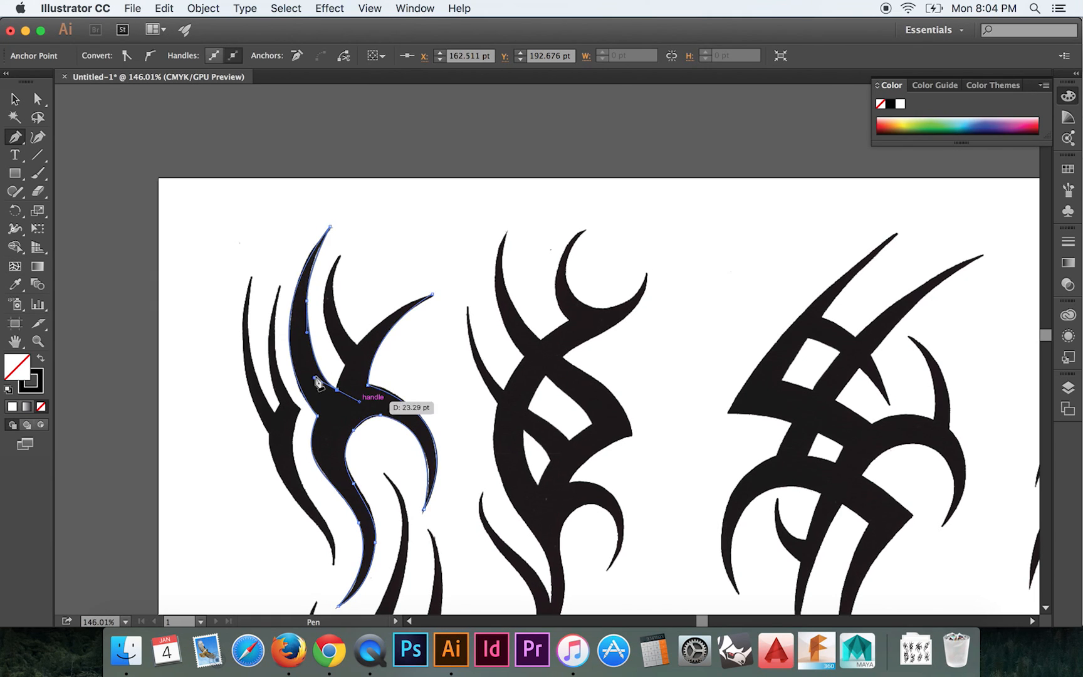
drag(318, 383, 352, 377)
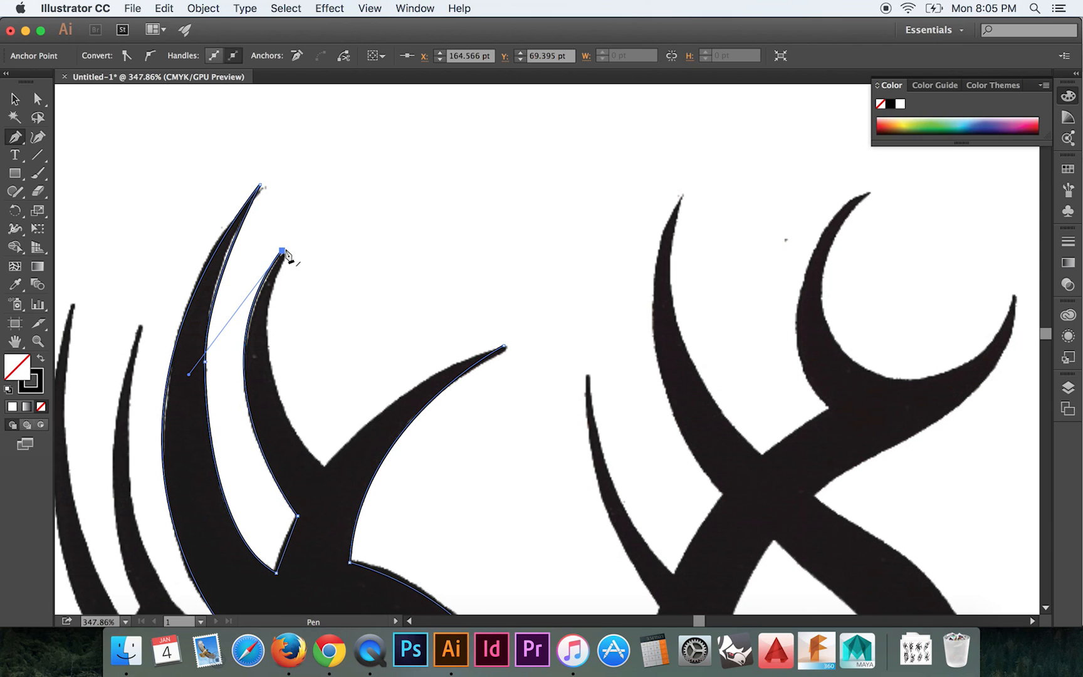
- Trace the short spike's tip and the right-pointing horn to close the outline
drag(282, 250, 328, 473)
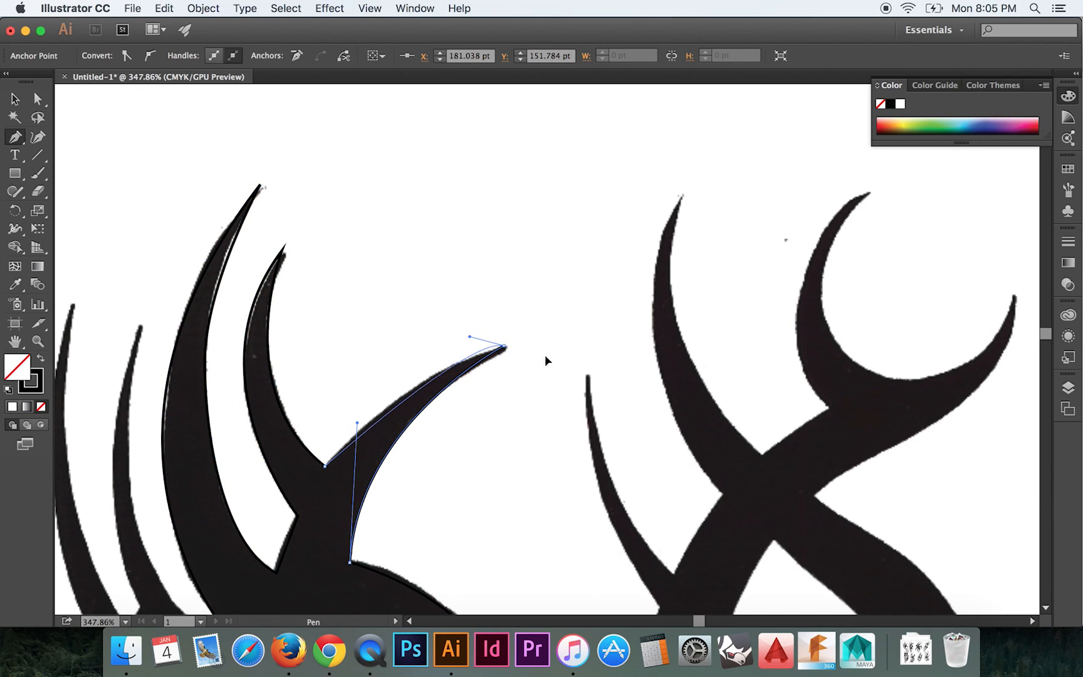
drag(469, 338, 413, 362)
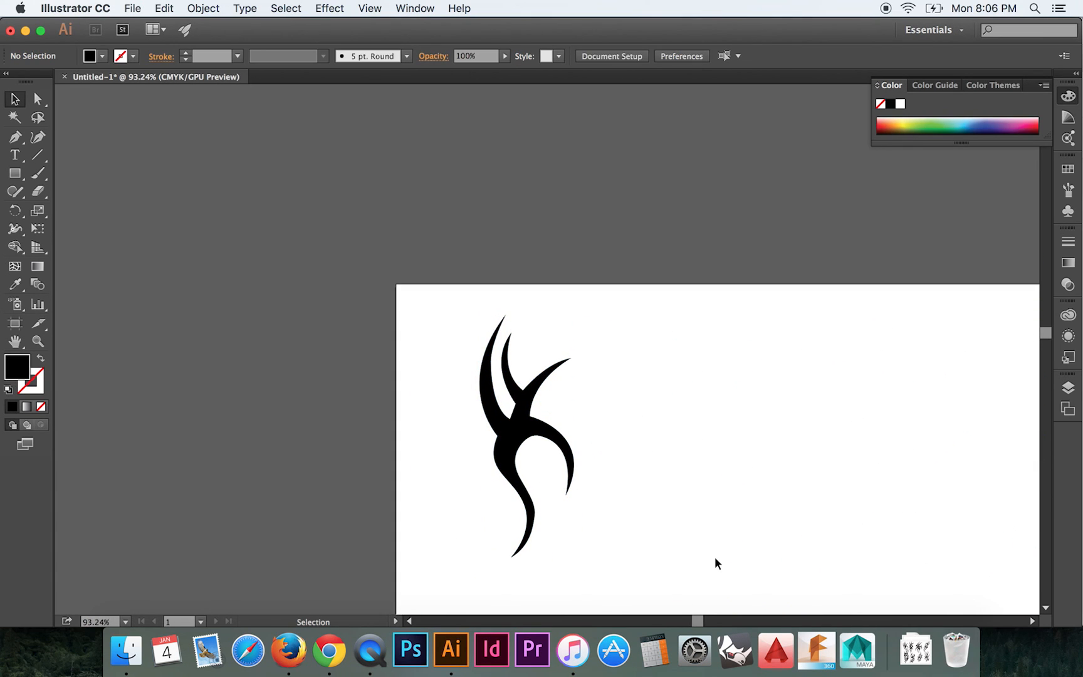
- Select the black tribal shape and drag its inner arch into a smoother curve
click(525, 435)
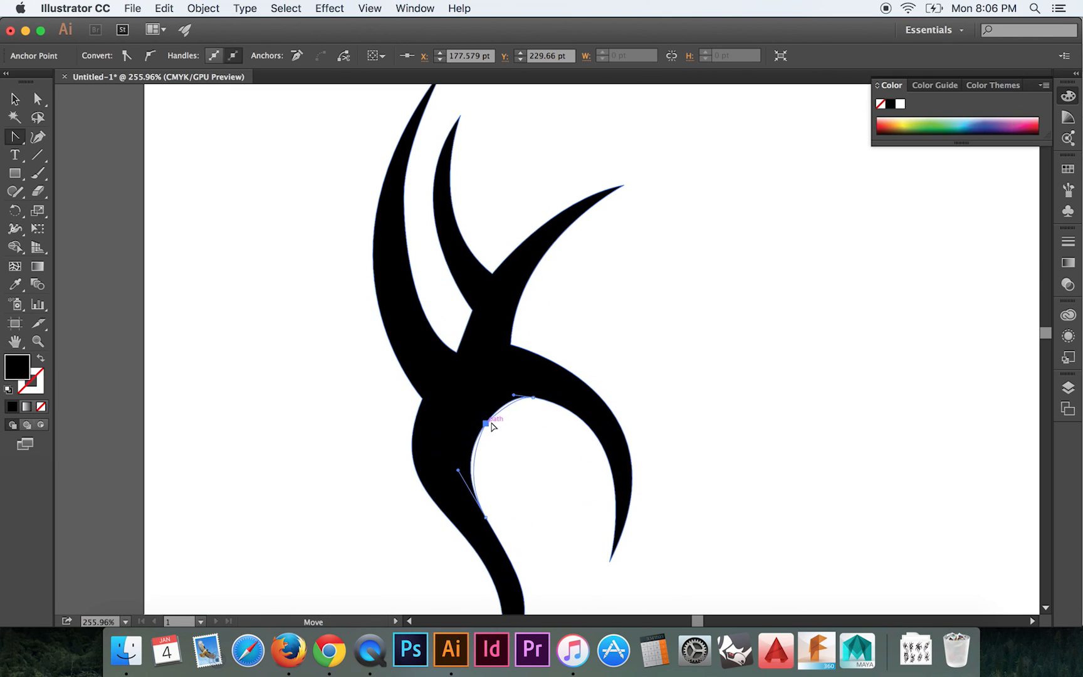
drag(492, 422, 476, 448)
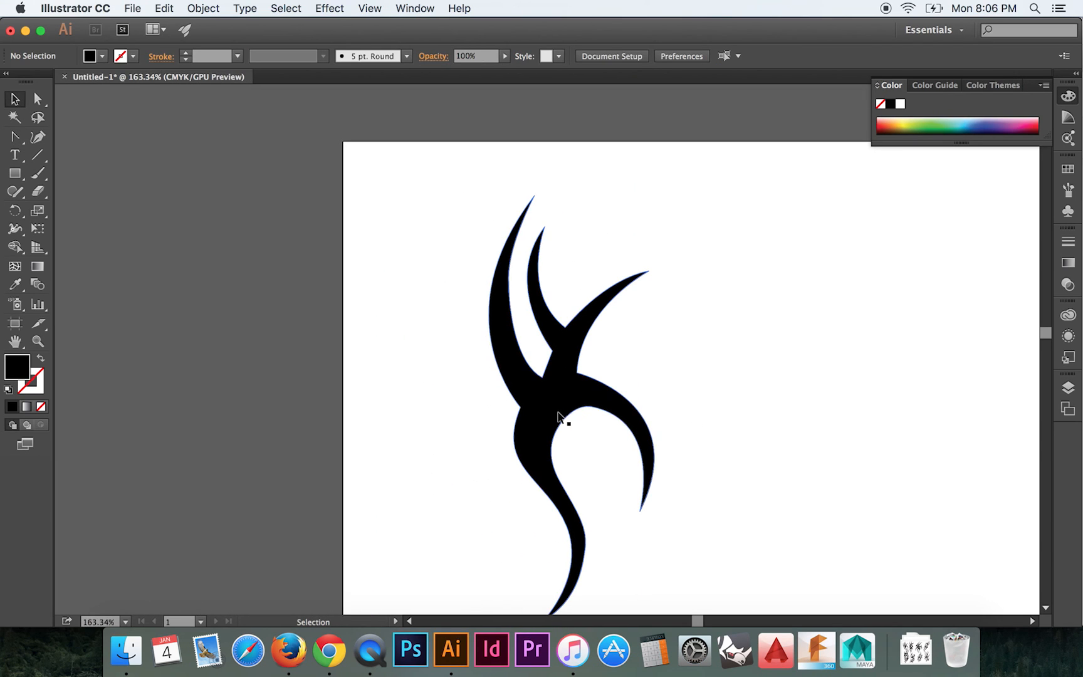
- Select the shape and reshape the inner arch into a rounder opening
click(560, 415)
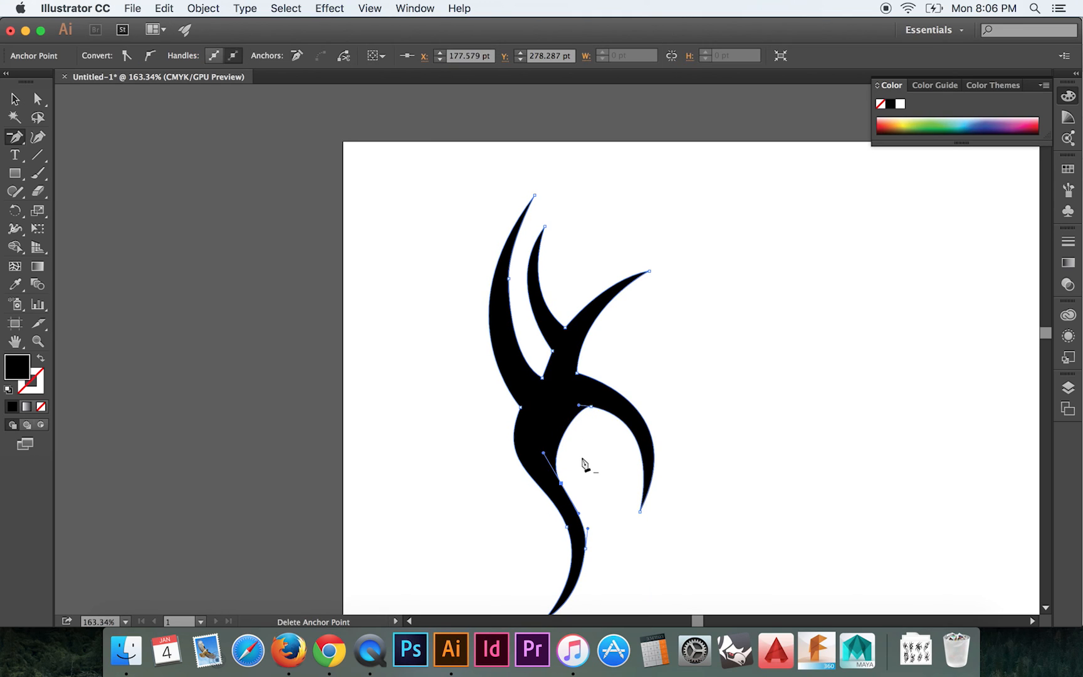
mouse_move(583, 466)
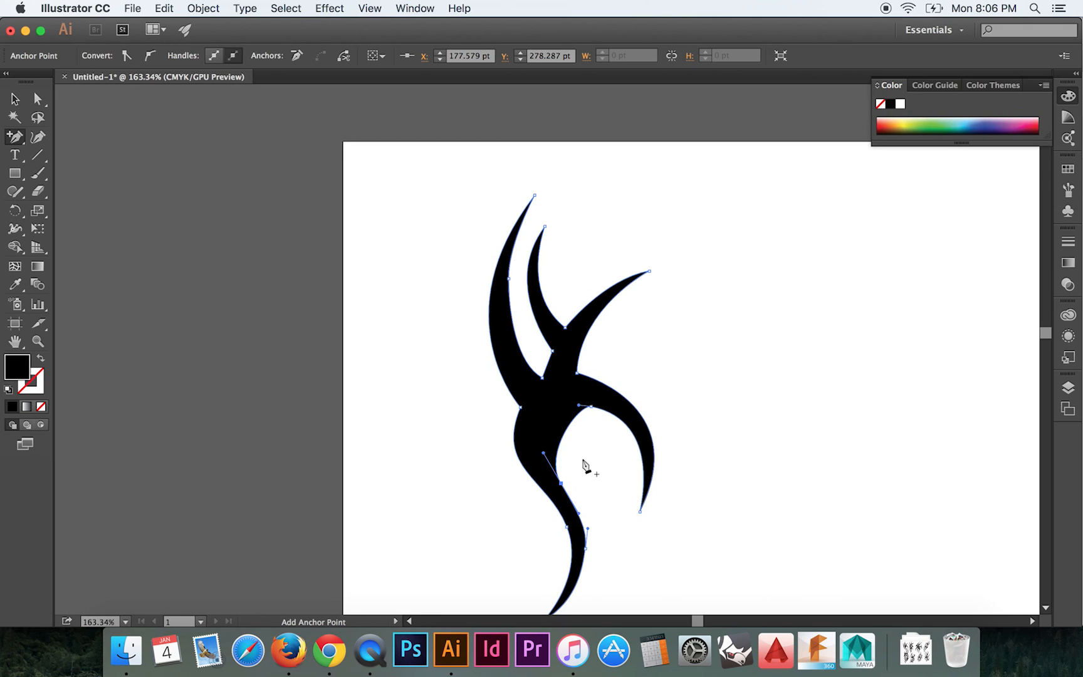
mouse_move(568, 447)
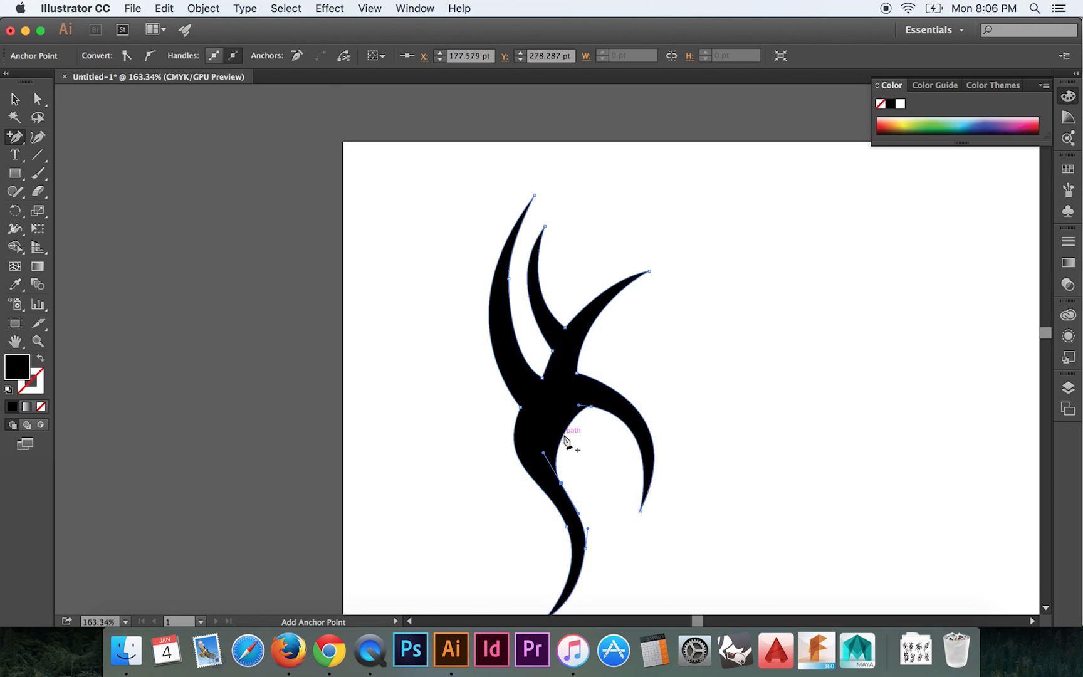
drag(567, 446, 563, 435)
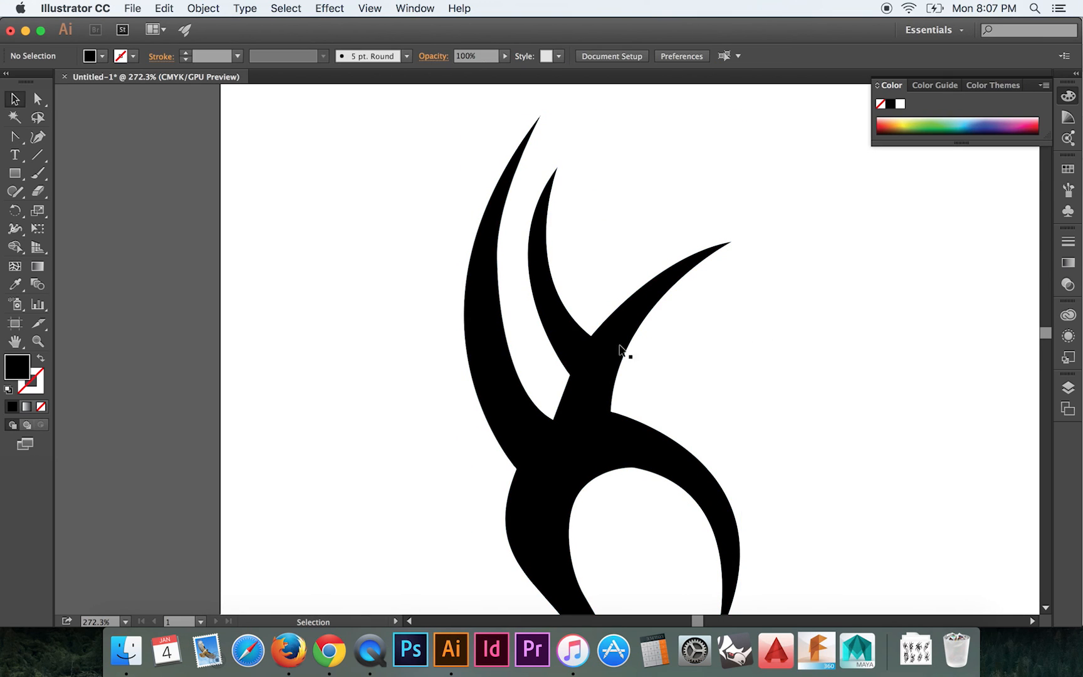
mouse_move(614, 203)
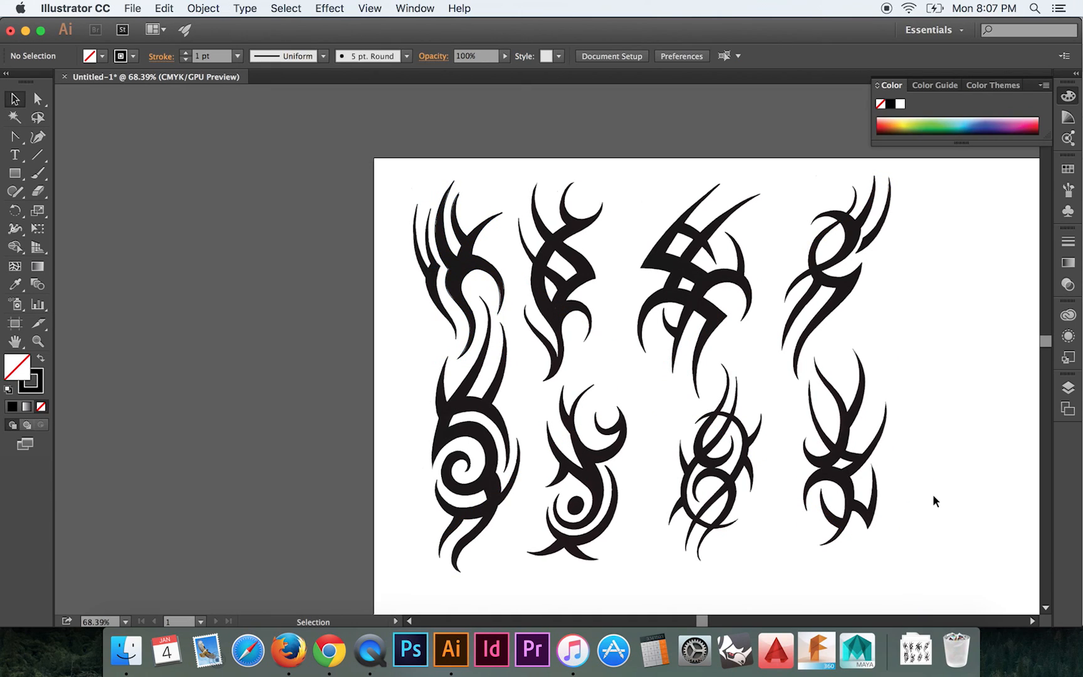
mouse_move(959, 503)
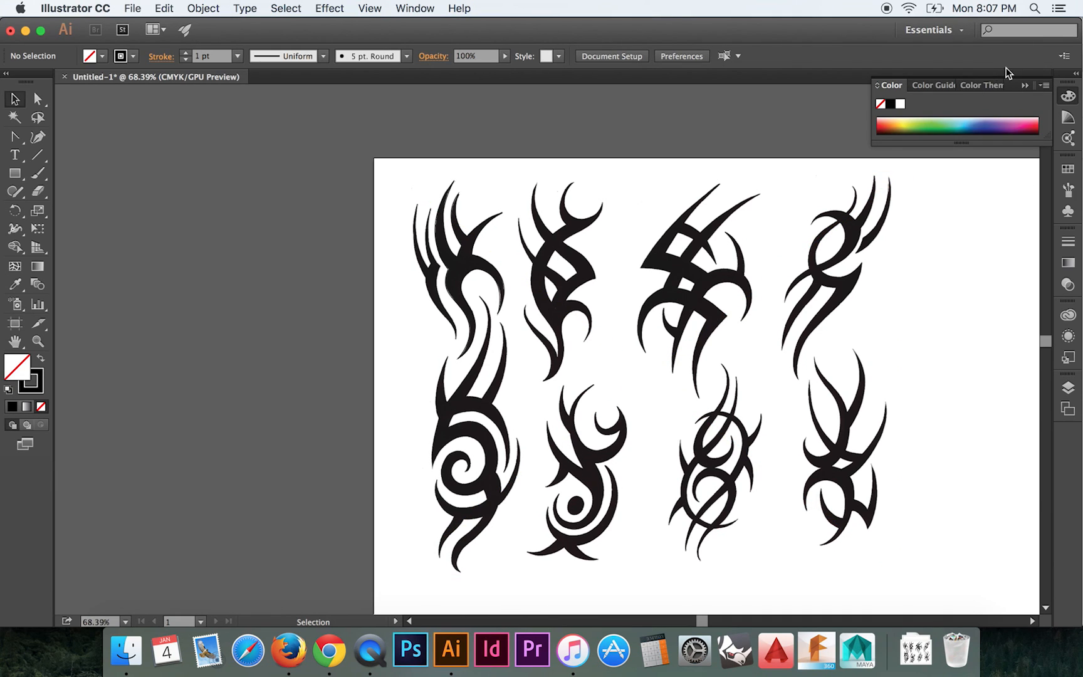
mouse_move(1001, 97)
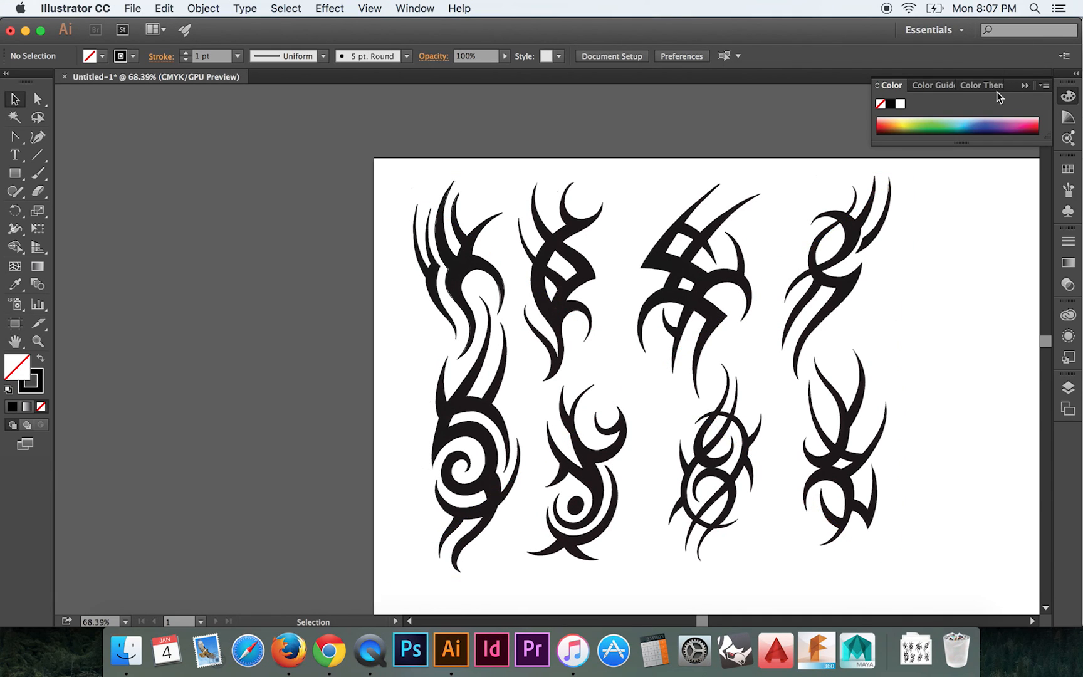